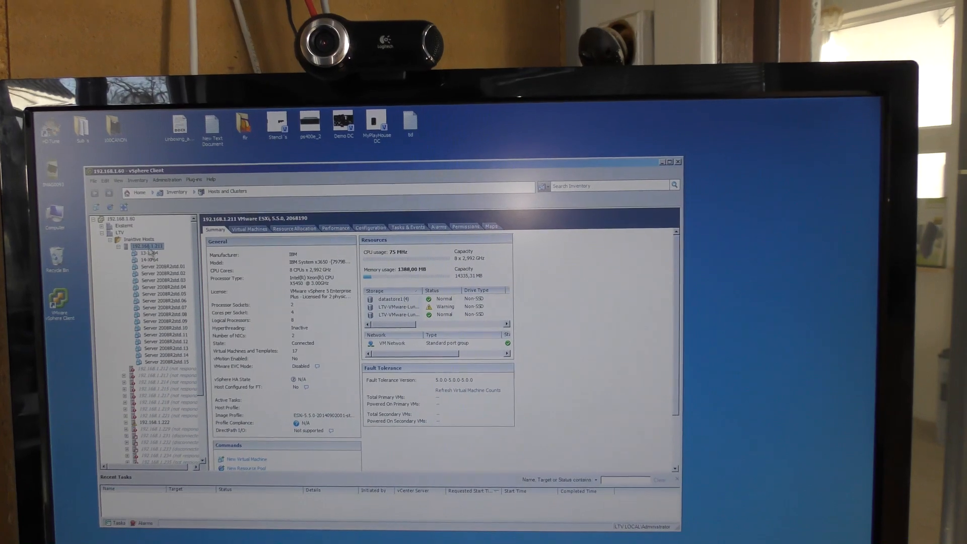
Step: Shut down host 192.168.1.211 despite the maintenance-mode warning, giving the reason 'ok'
right_click(146, 246)
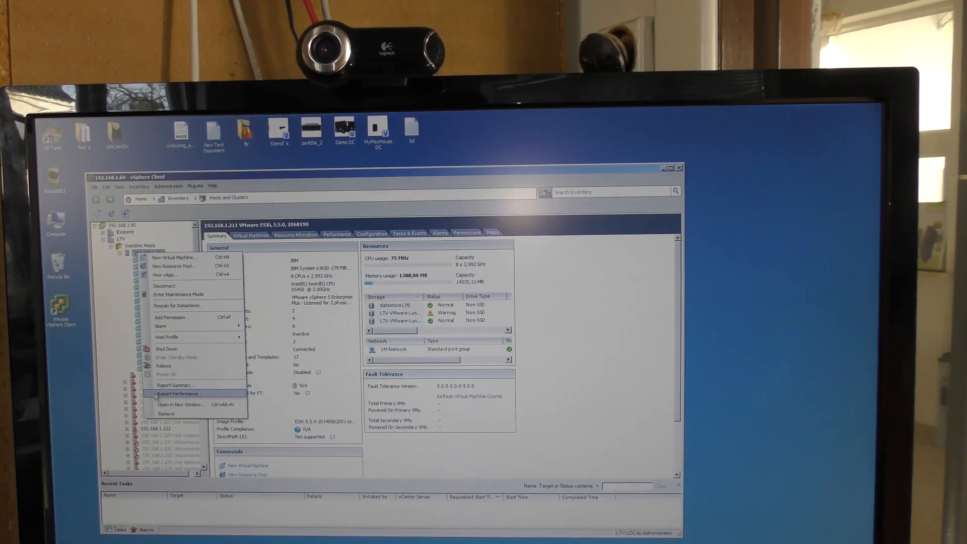
left_click(166, 348)
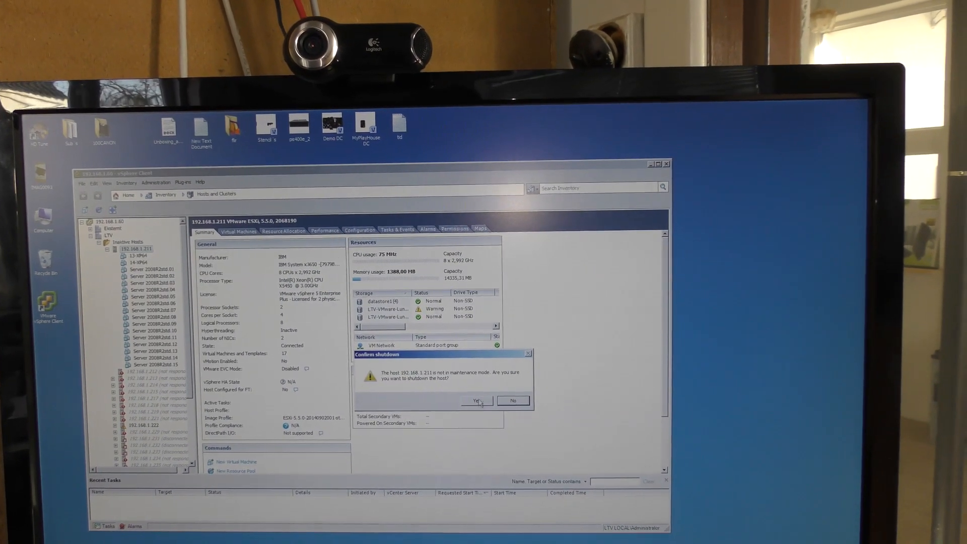
left_click(475, 400)
type("ok")
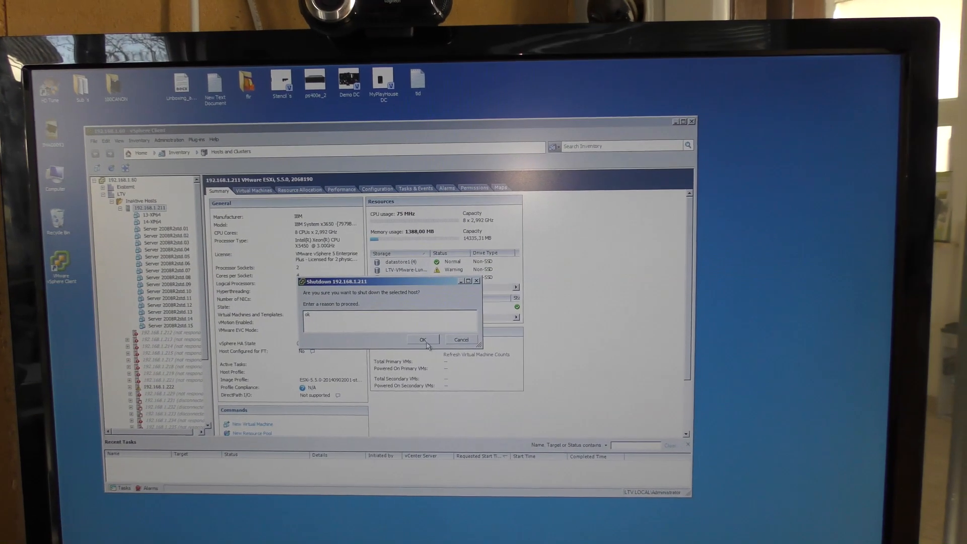
left_click(422, 340)
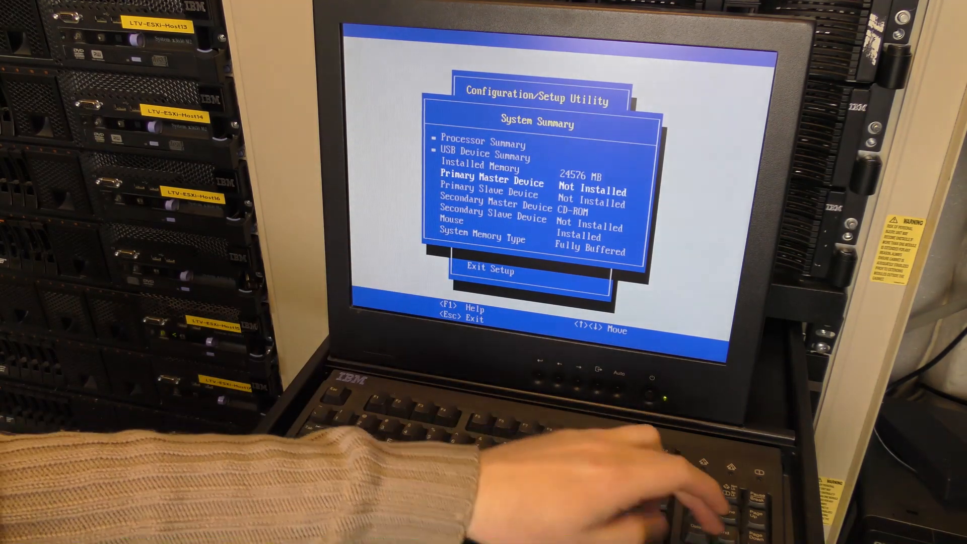
Step: Return from System Summary to the main menu and exit setup so the server boots
key("Escape")
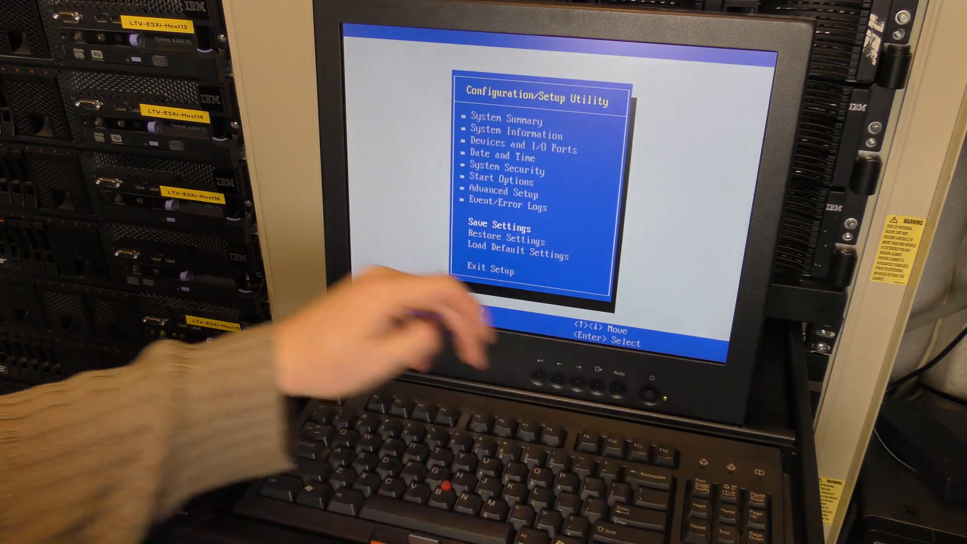
key("Enter")
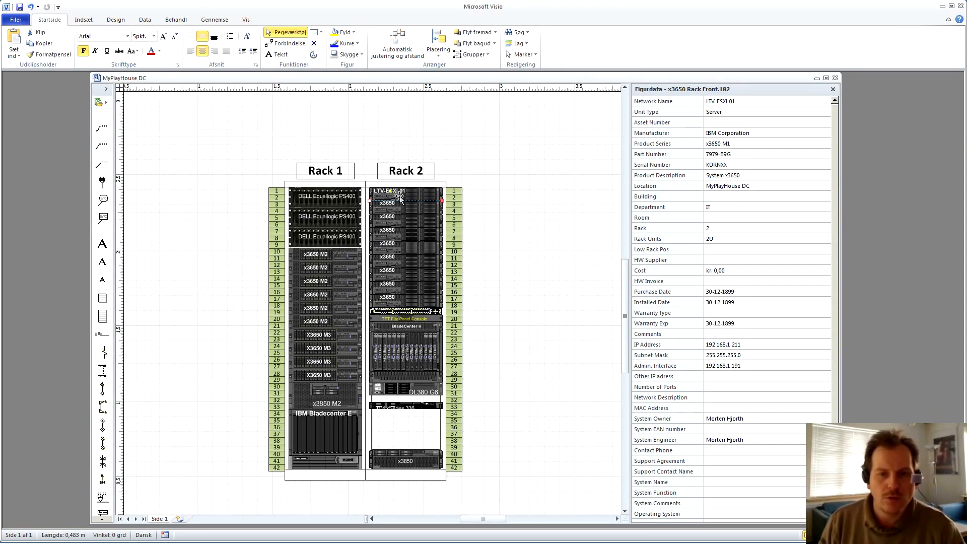
mouse_move(378, 346)
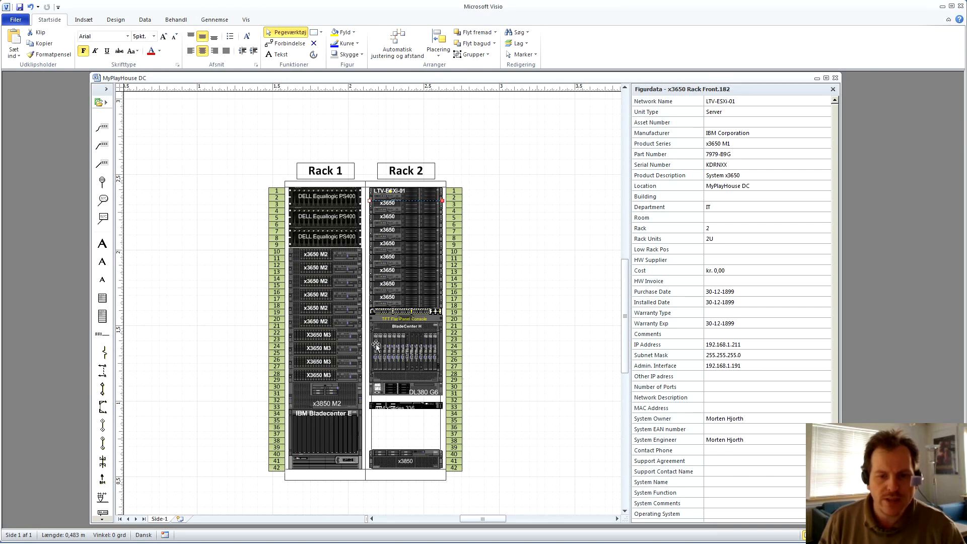
mouse_move(419, 201)
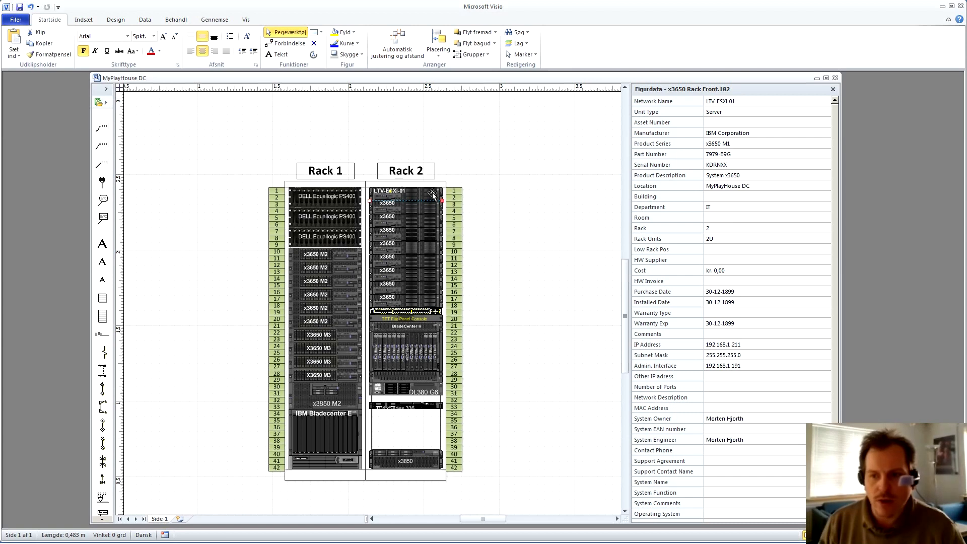
mouse_move(527, 194)
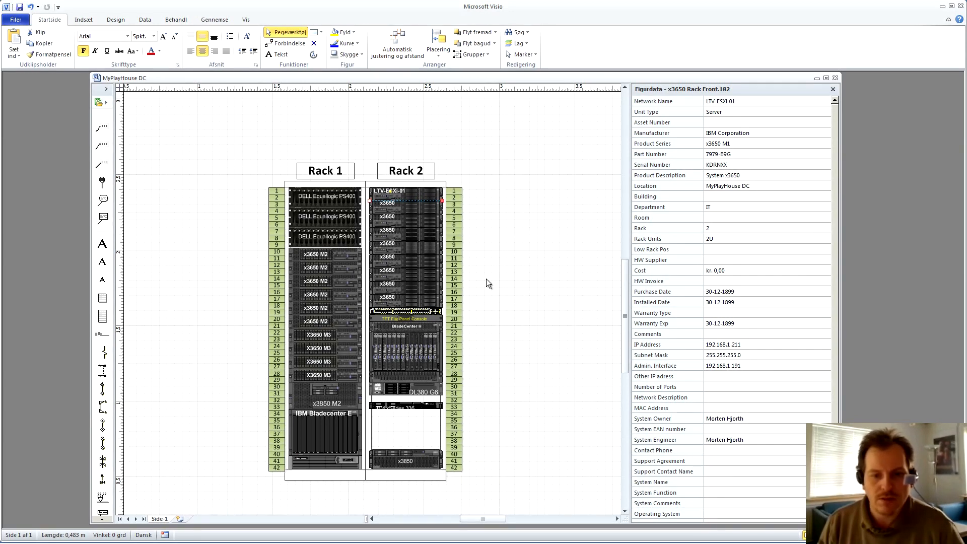
mouse_move(837, 204)
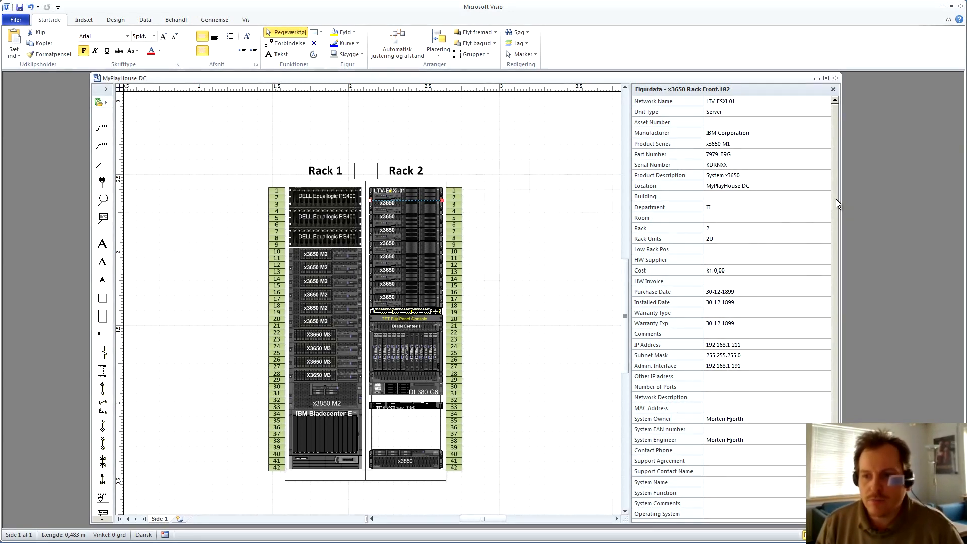
Step: In LTV-ESXi-01's shape data, set Installed Memory to 24GB [4*4GB & 4*2GB]
scroll("down", 3)
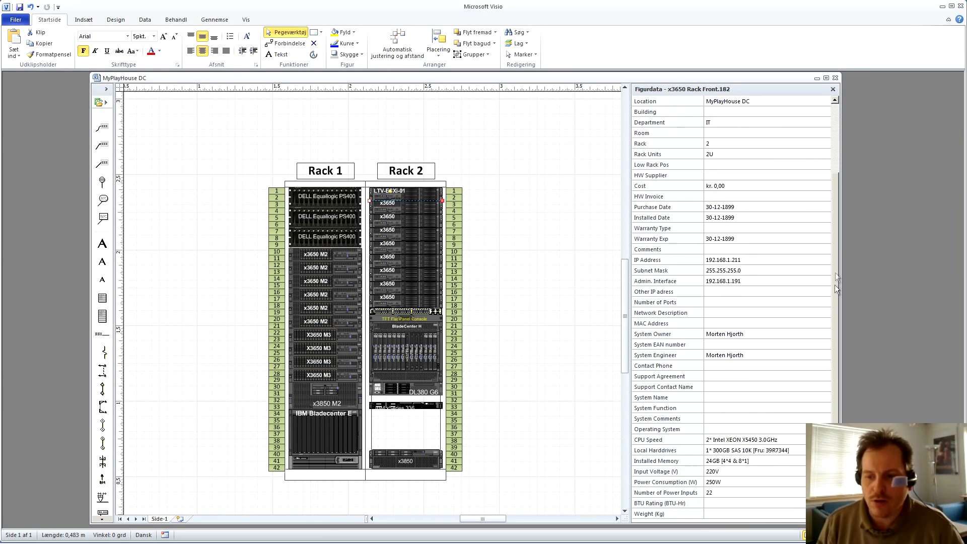
mouse_move(716, 471)
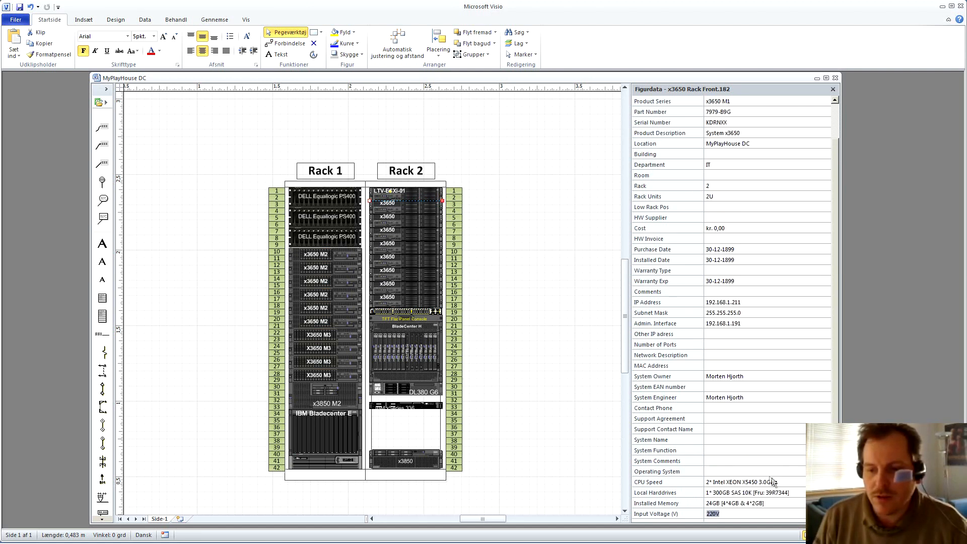
scroll("down", 3)
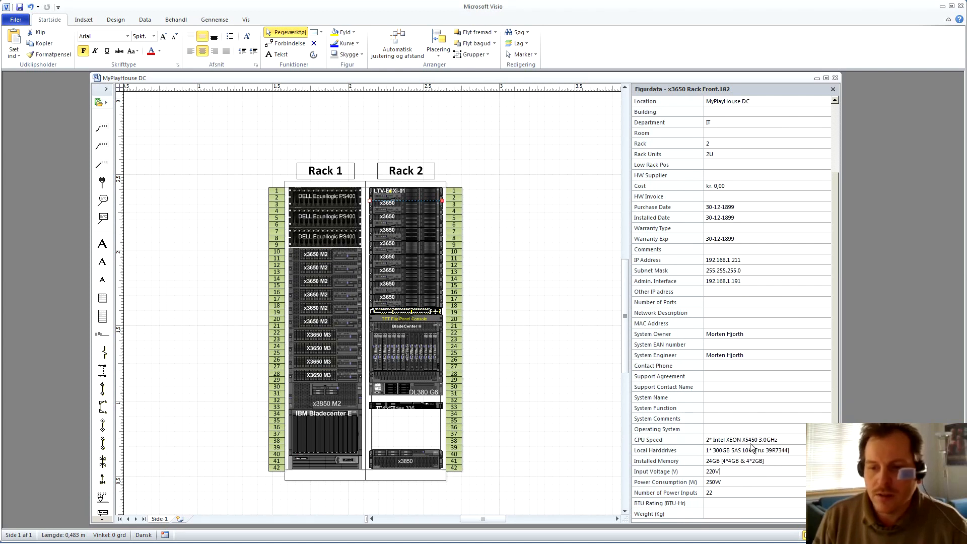
double_click(747, 450)
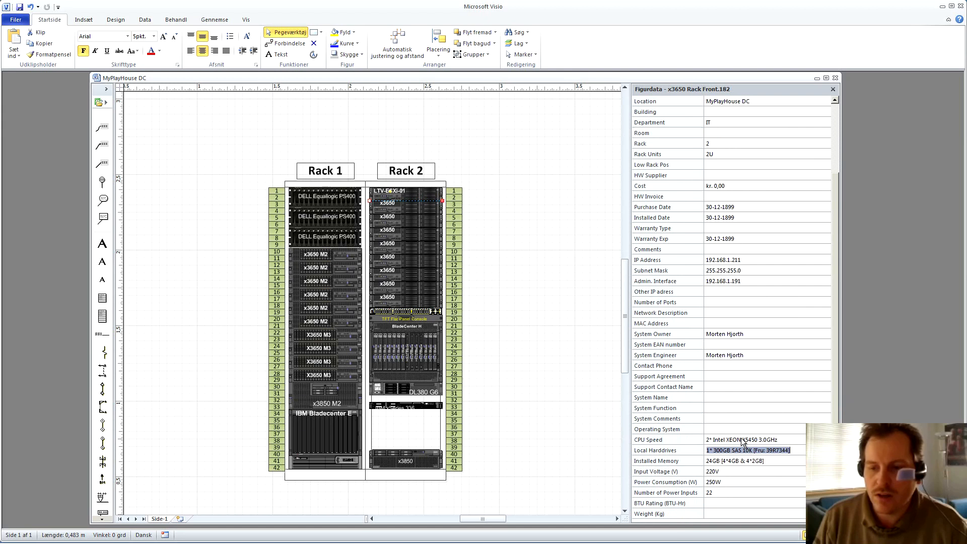
left_click(742, 440)
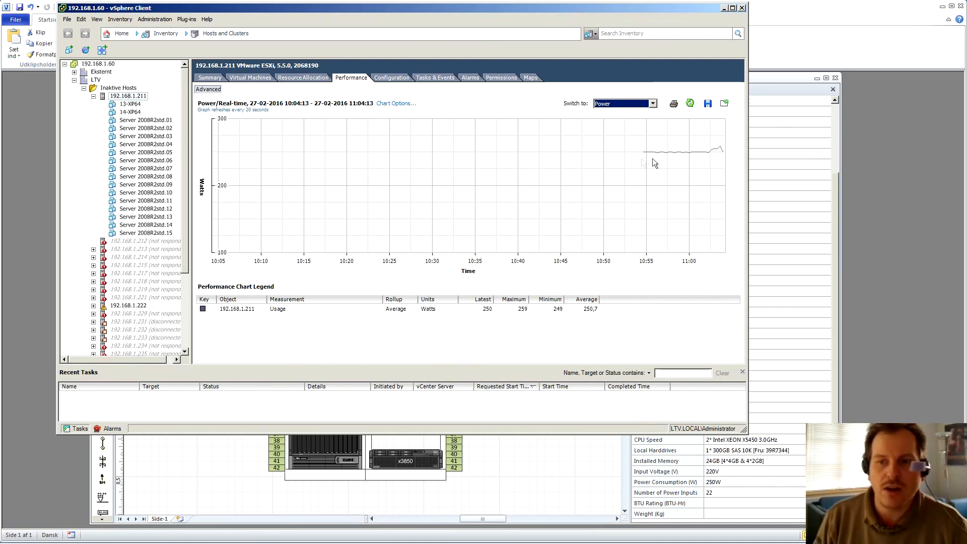
mouse_move(692, 156)
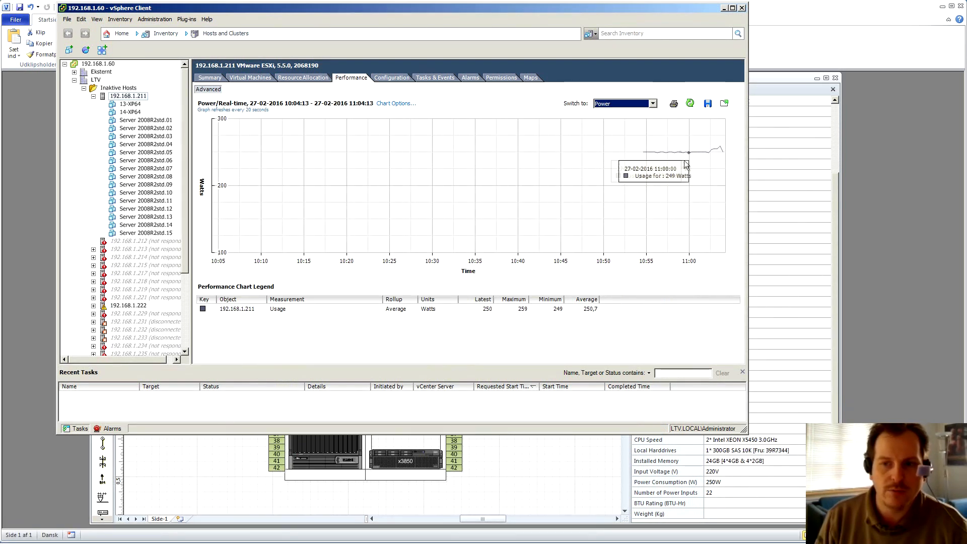
mouse_move(552, 323)
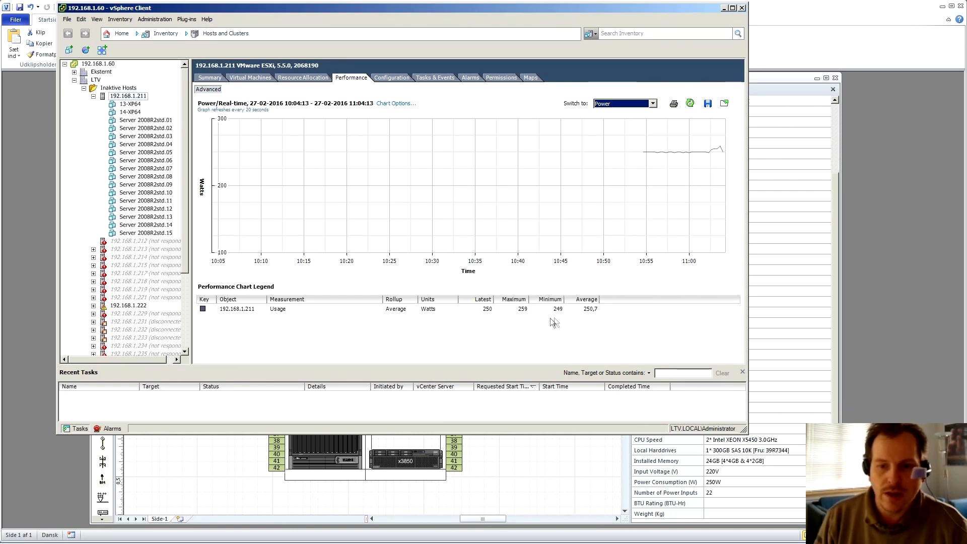
mouse_move(592, 319)
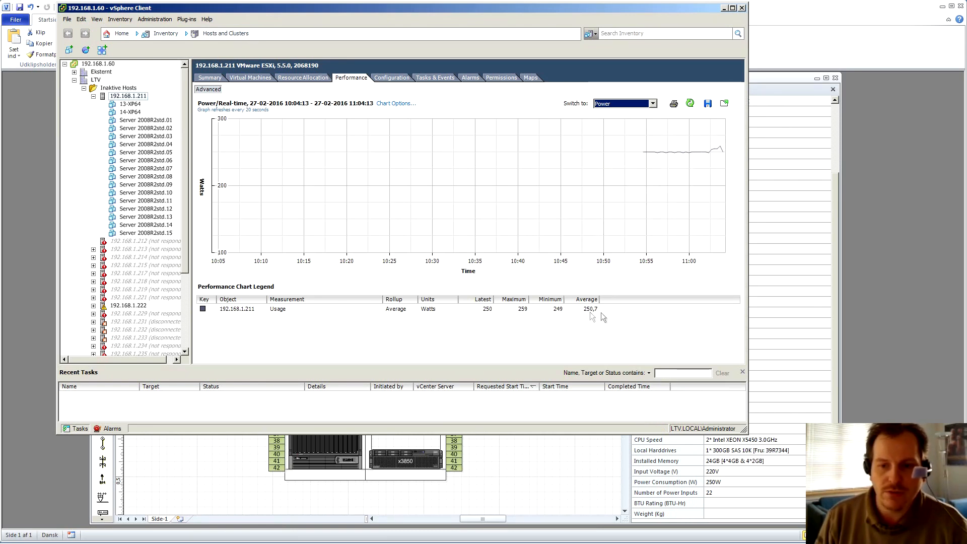